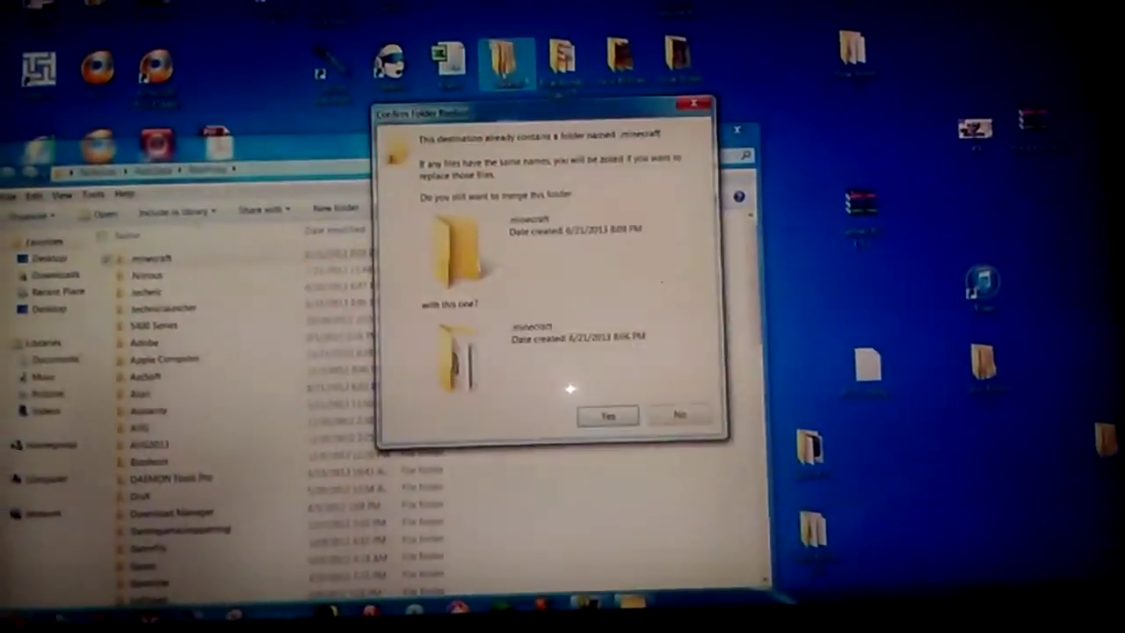
- Confirm merging the new .minecraft folder and its bin folder into the existing ones
left_click(608, 414)
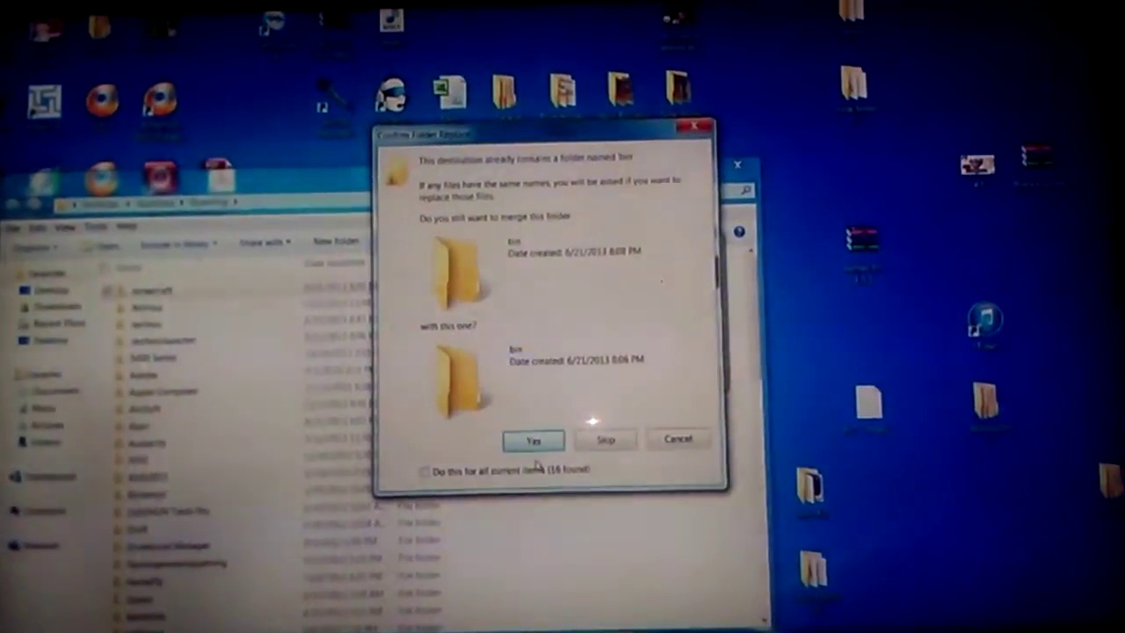
left_click(532, 439)
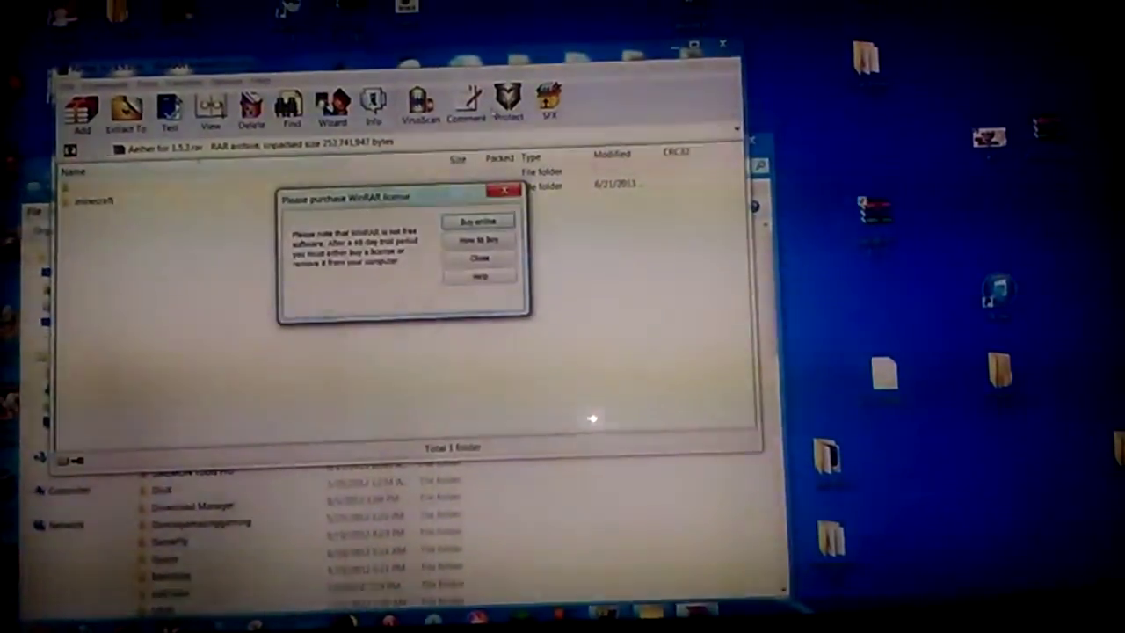
- Close the 'Please purchase WinRAR license' reminder over the Aether archive
left_click(474, 258)
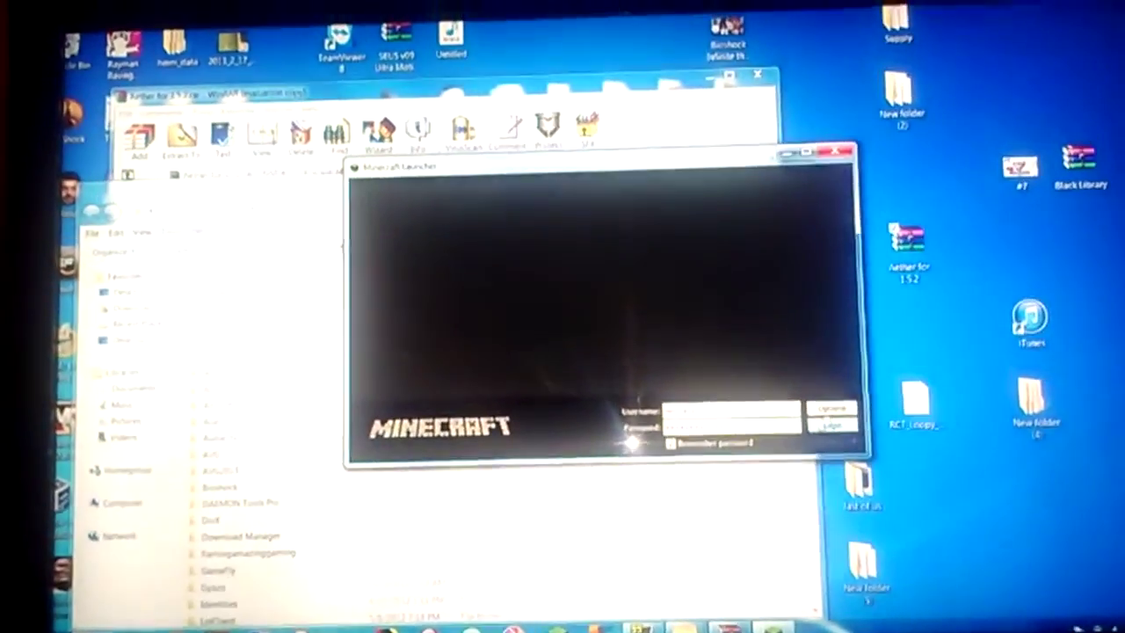
- Submit the entered username and password with Login in the Minecraft Launcher
left_click(828, 423)
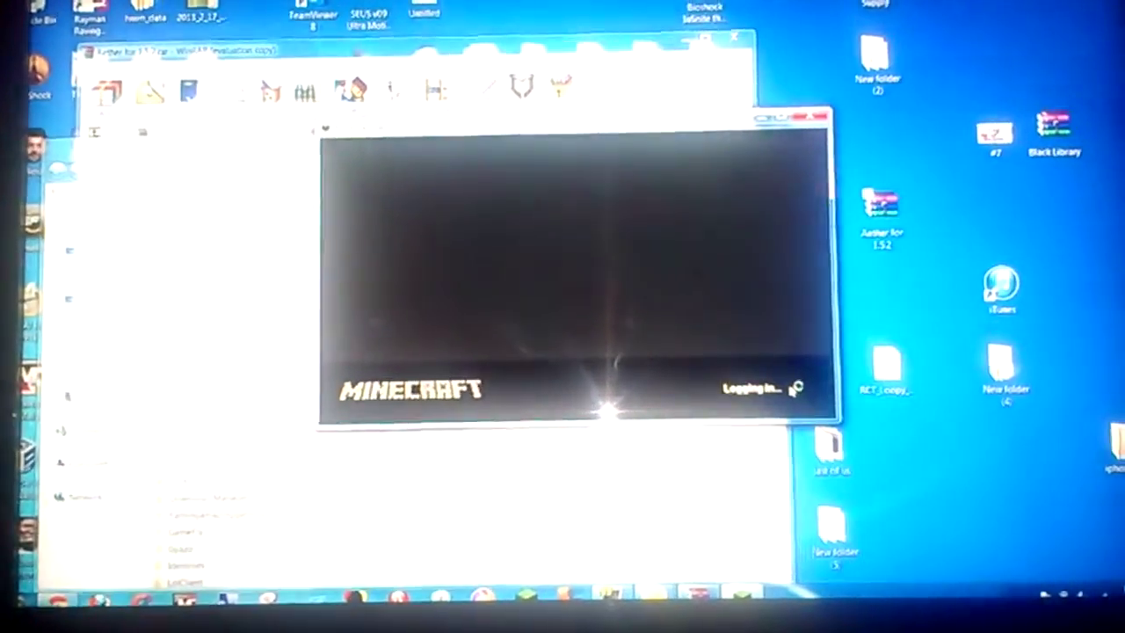